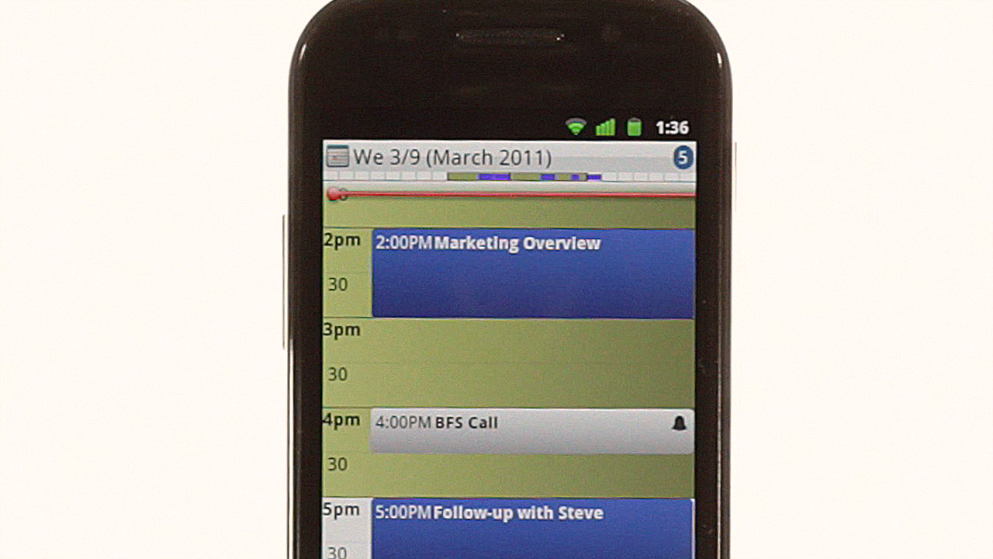
Create a new event 'Pi edit' at the 3:30 PM slot, 3:30–4:00 PM, 15-minute alarm.
click(534, 426)
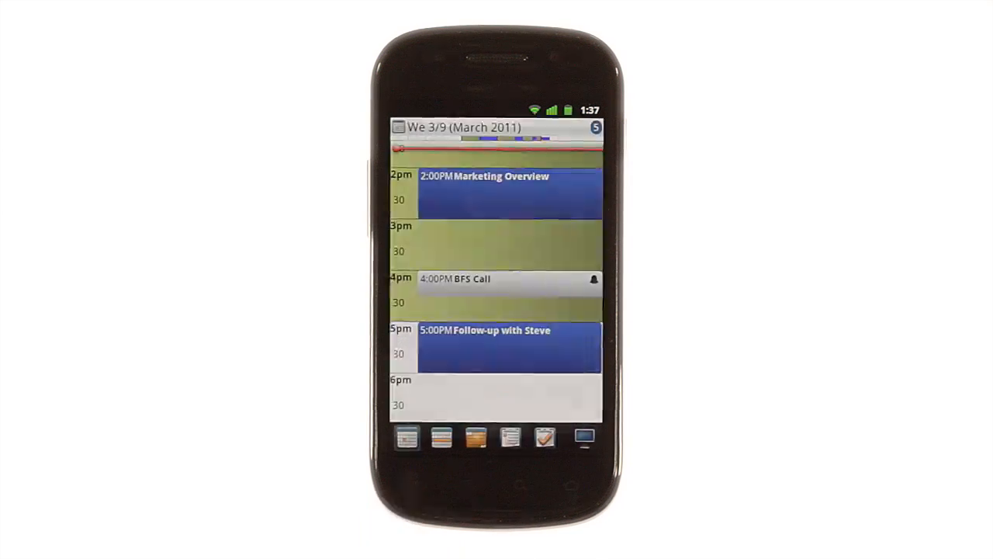
click(497, 252)
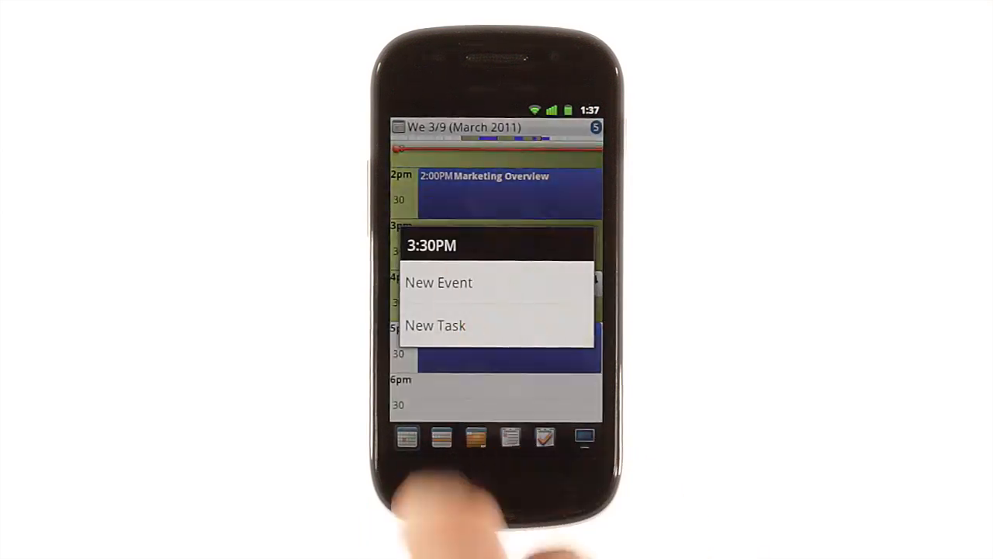
click(437, 283)
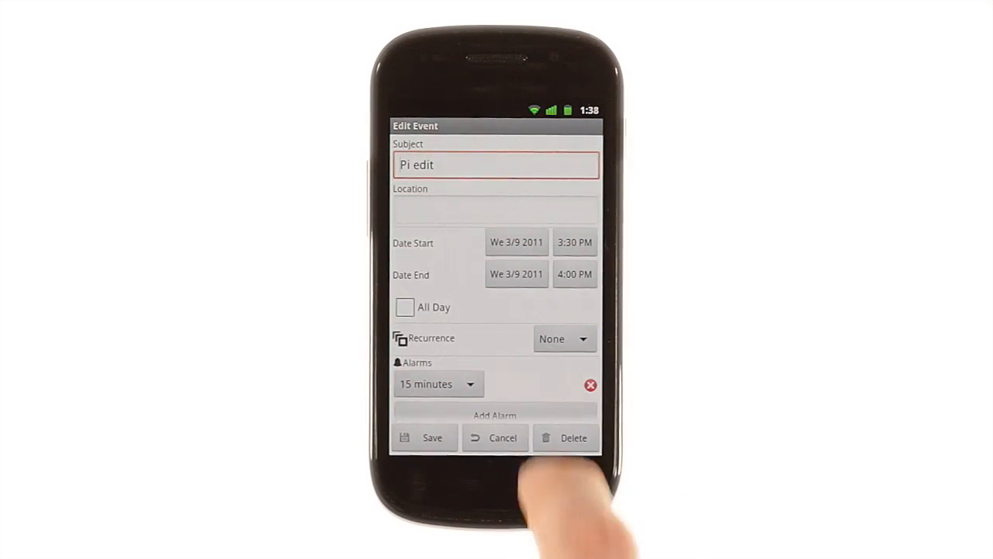
scroll(down, 3)
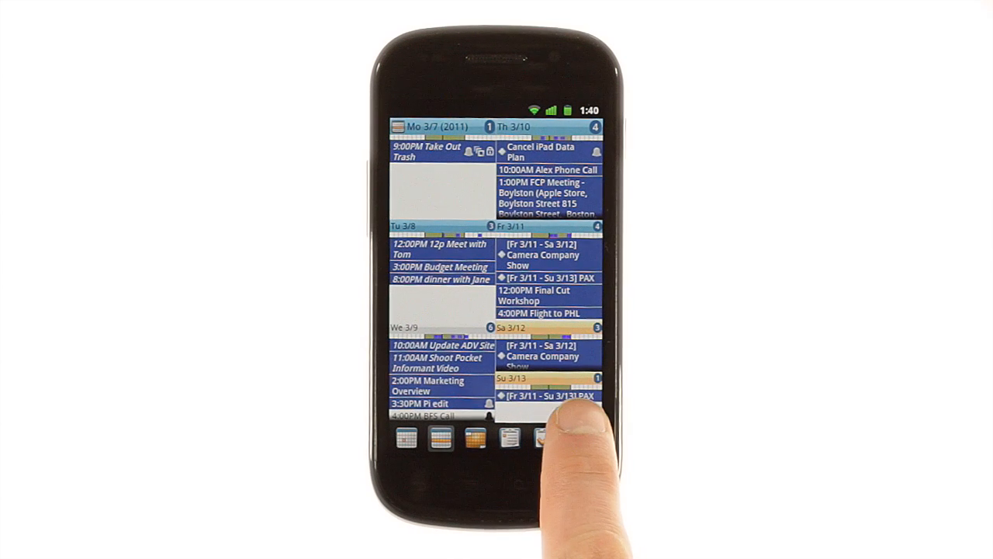
Leave the week agenda for Task View - All Tasks via the Tasks icon.
click(541, 438)
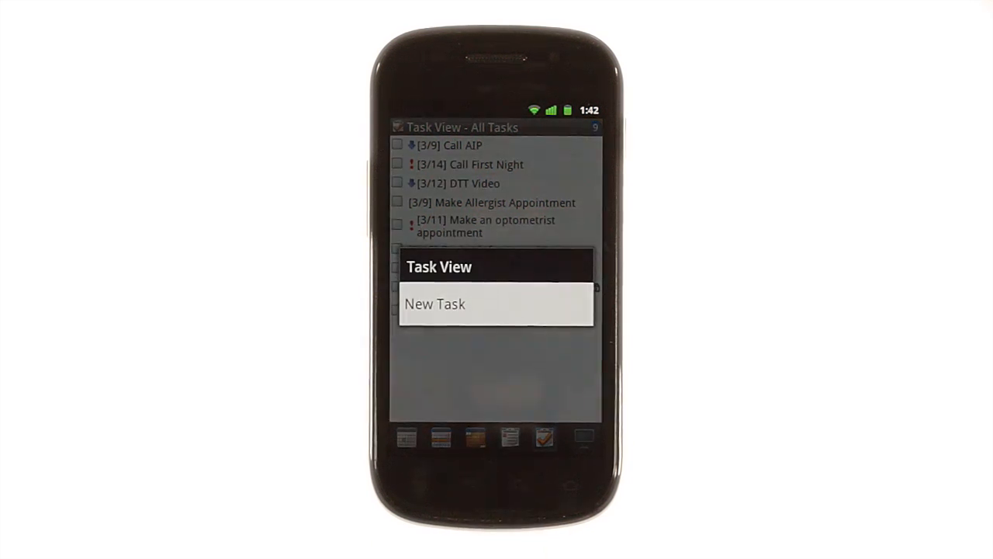
Add a new task with subject 'Demo' and save it.
click(434, 302)
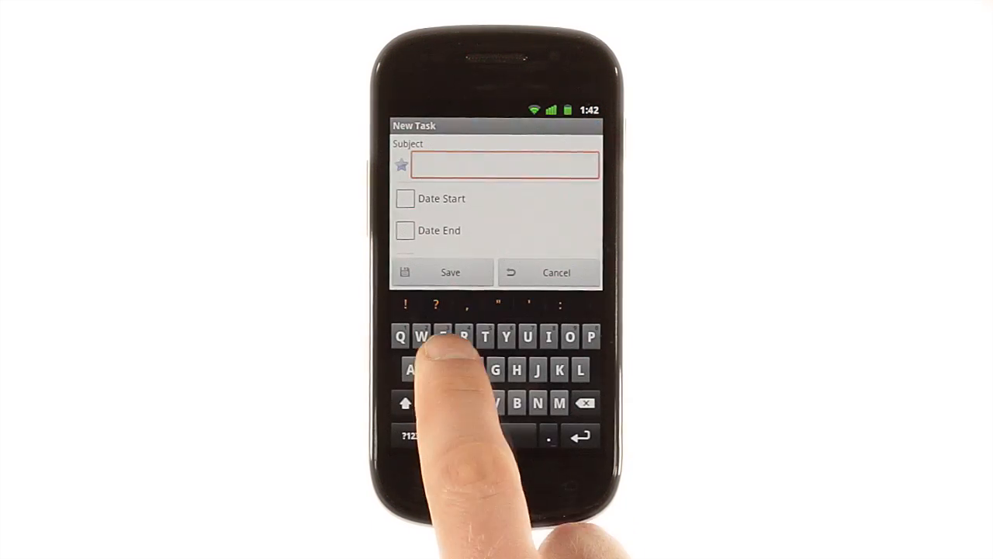
text(Demo)
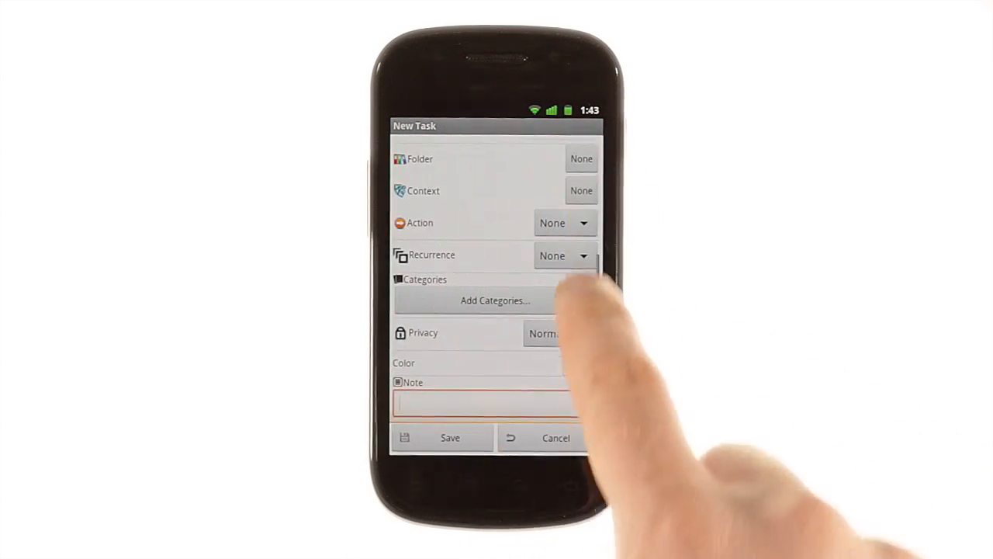
click(404, 363)
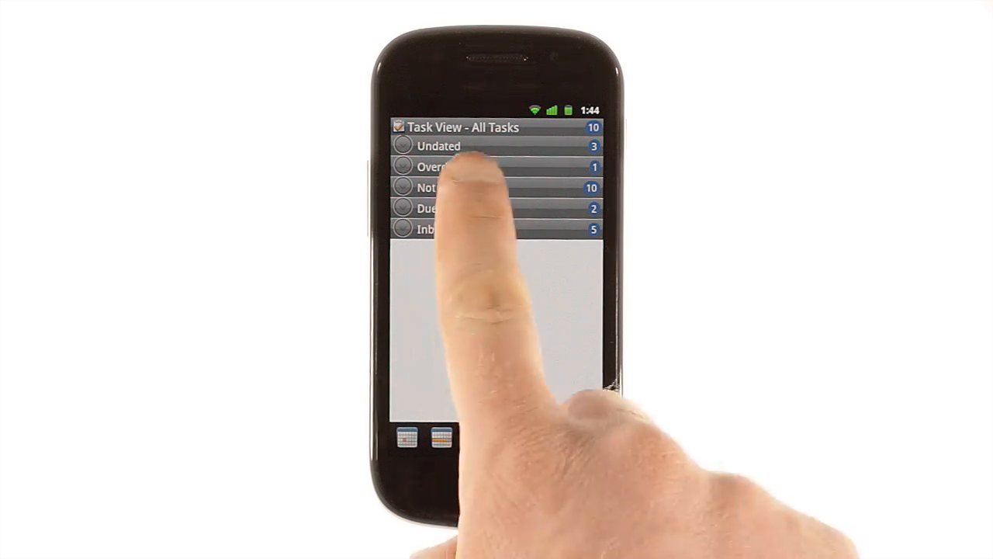
Expand the Undated task group to list its tasks, then bring up the menu.
click(453, 186)
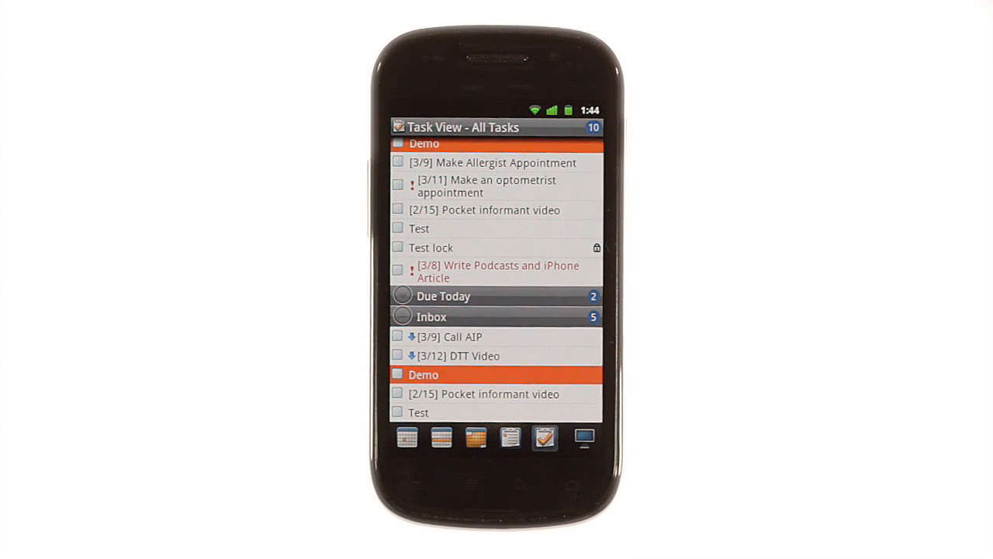
key(Menu)
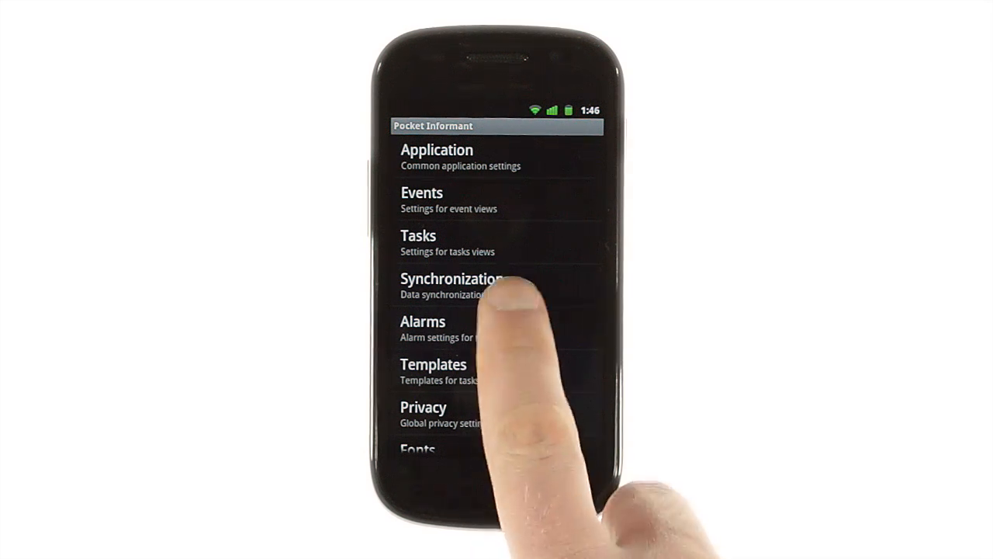
Run Sync Now for Toodledo from Synchronization settings, adding 10 tasks to PI.
click(450, 277)
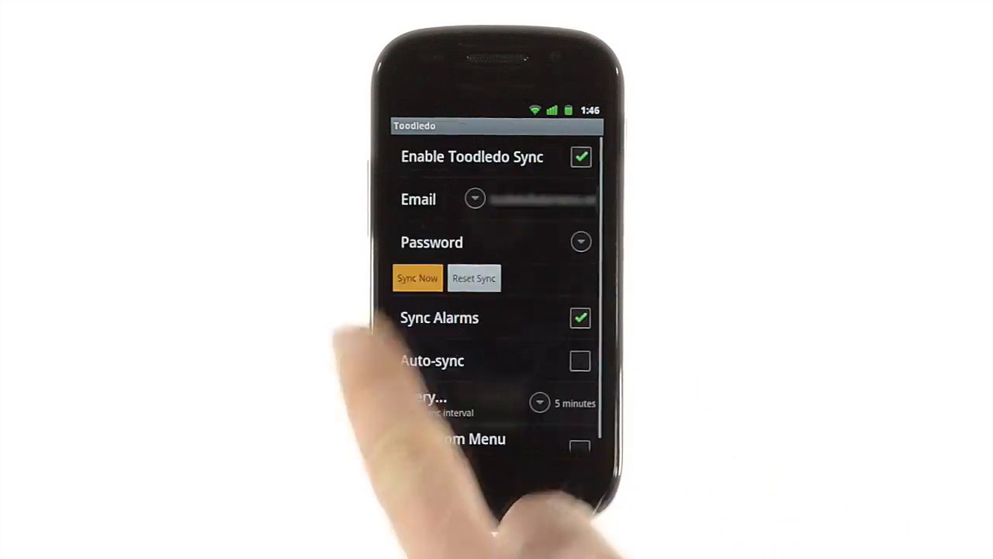
click(418, 278)
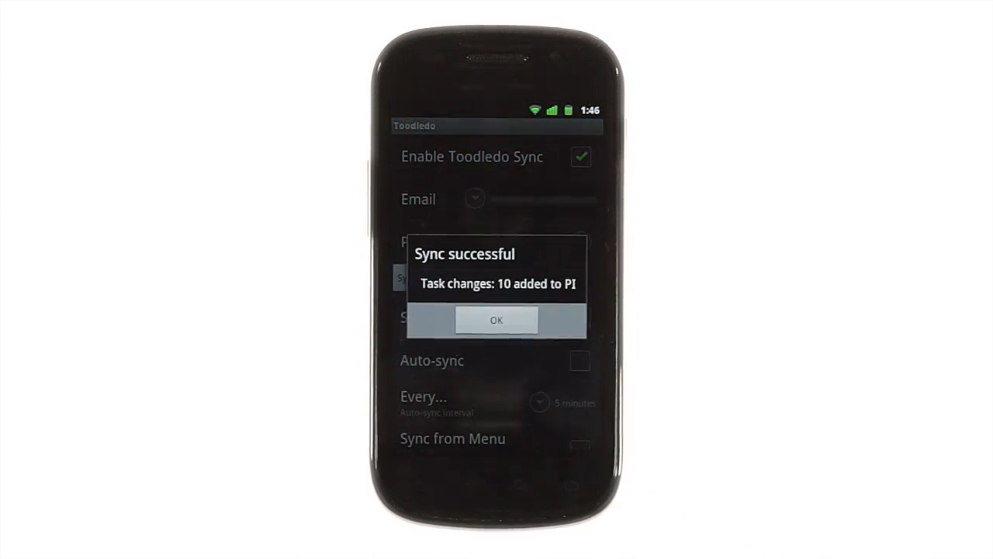